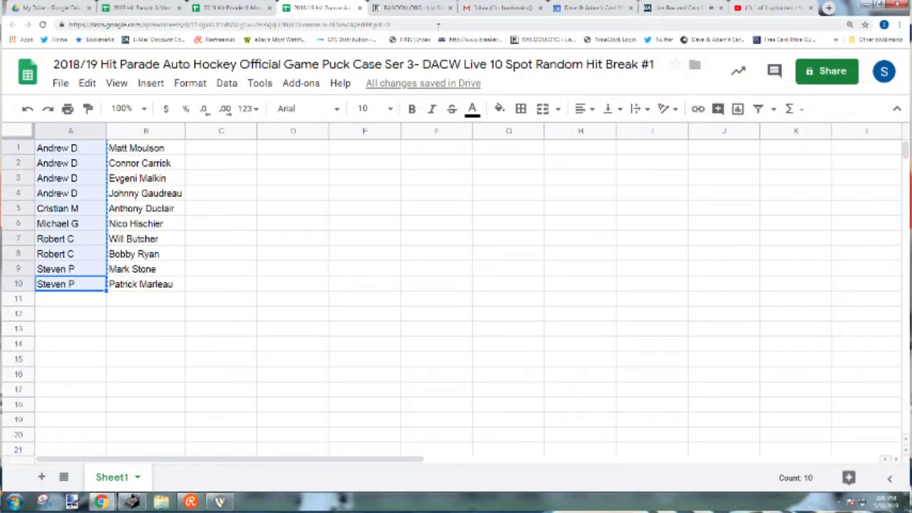
Step: Roll two virtual dice on RANDOM.ORG, then bring up the List Randomizer for the ten buyer names
left_click(408, 8)
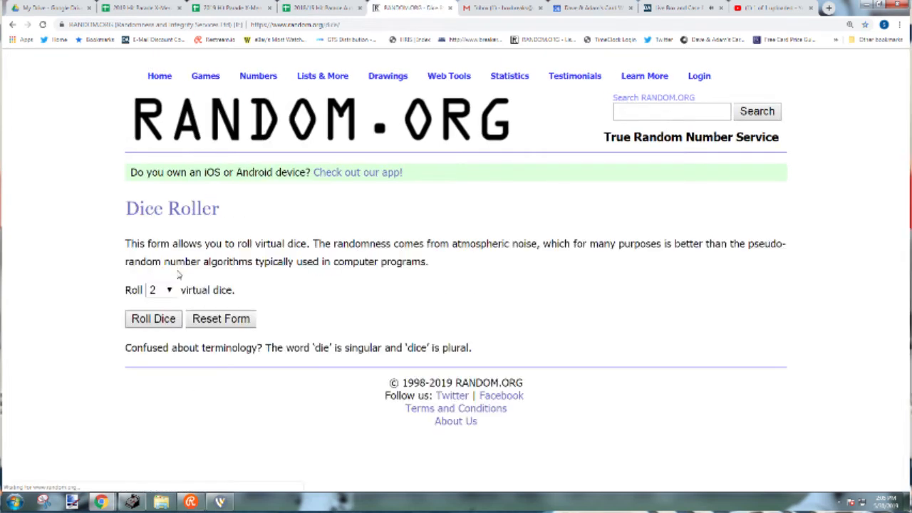
left_click(154, 319)
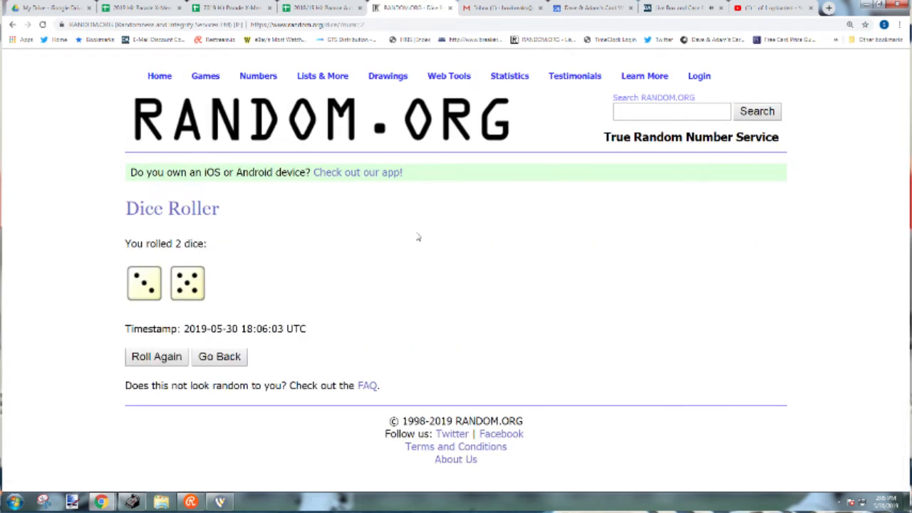
left_click(322, 76)
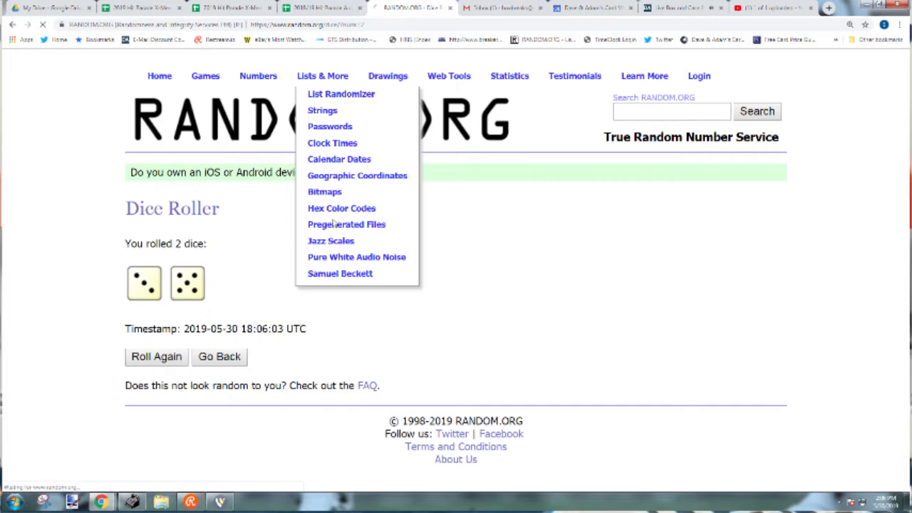
left_click(340, 94)
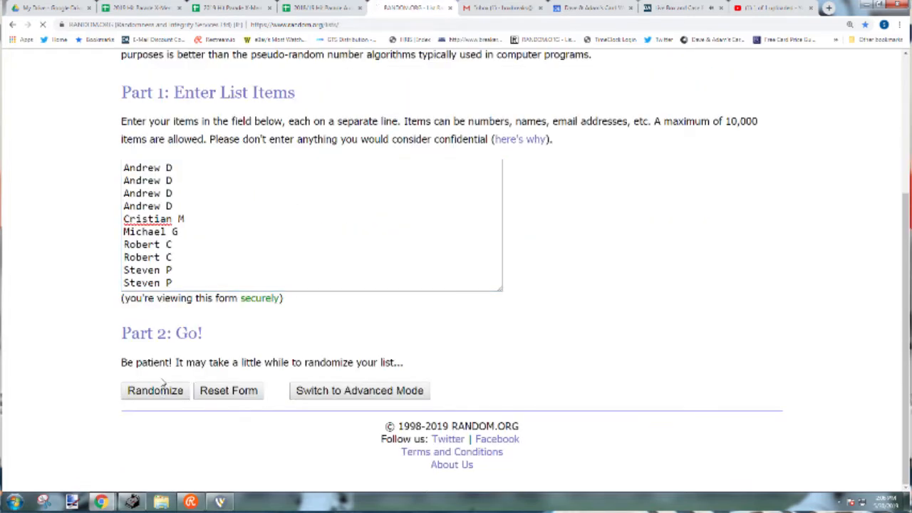
left_click(154, 391)
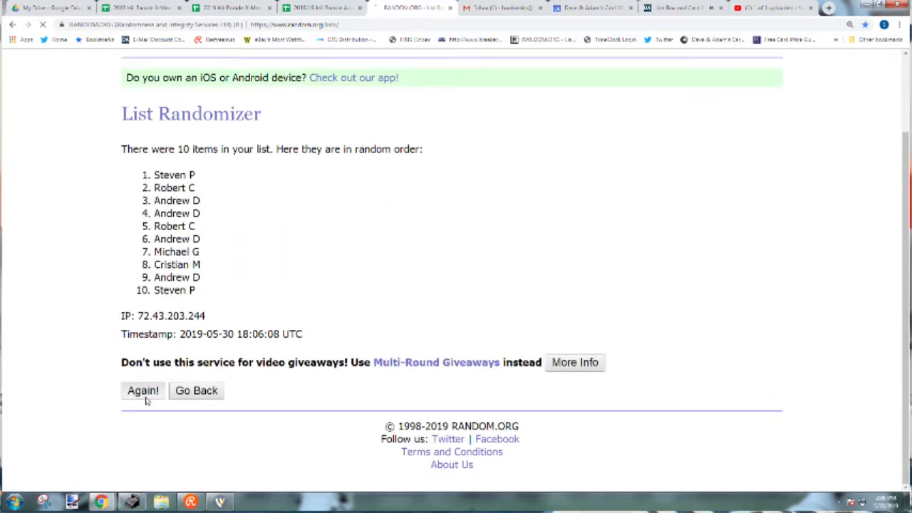
left_click(142, 391)
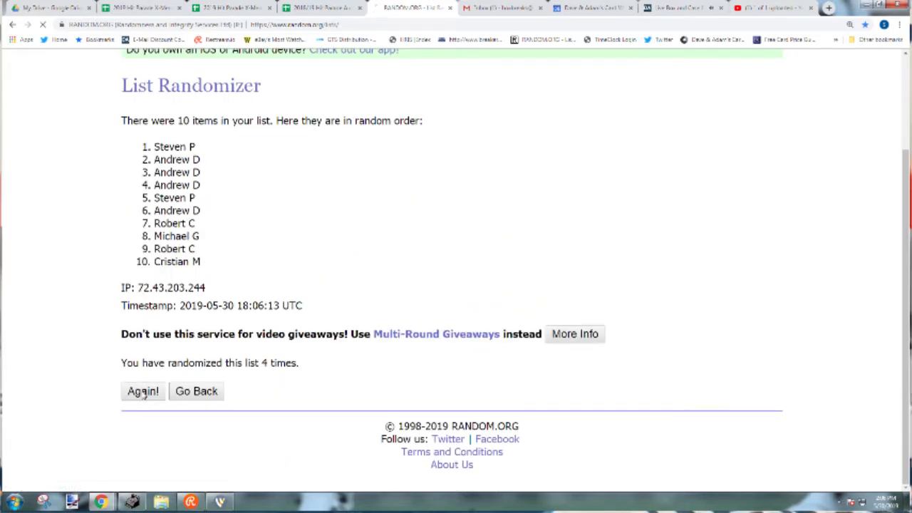
left_click(143, 391)
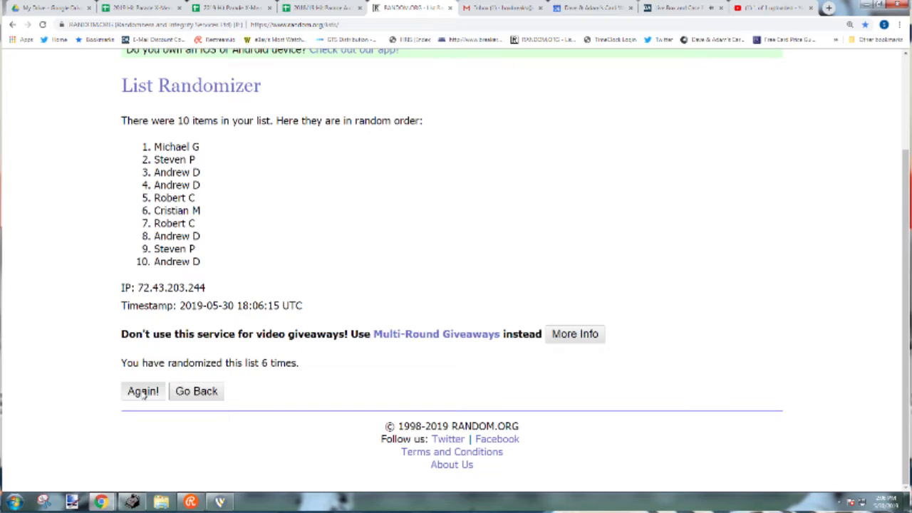
left_click(143, 391)
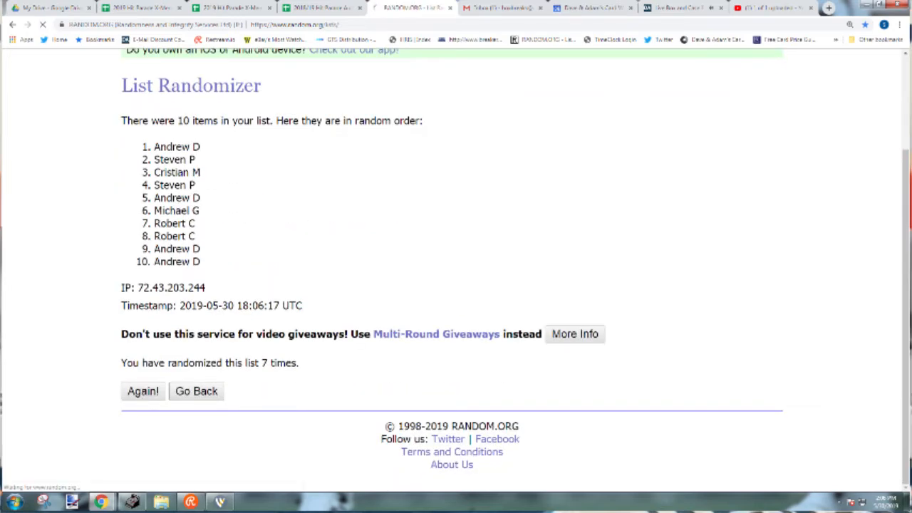
left_click(142, 390)
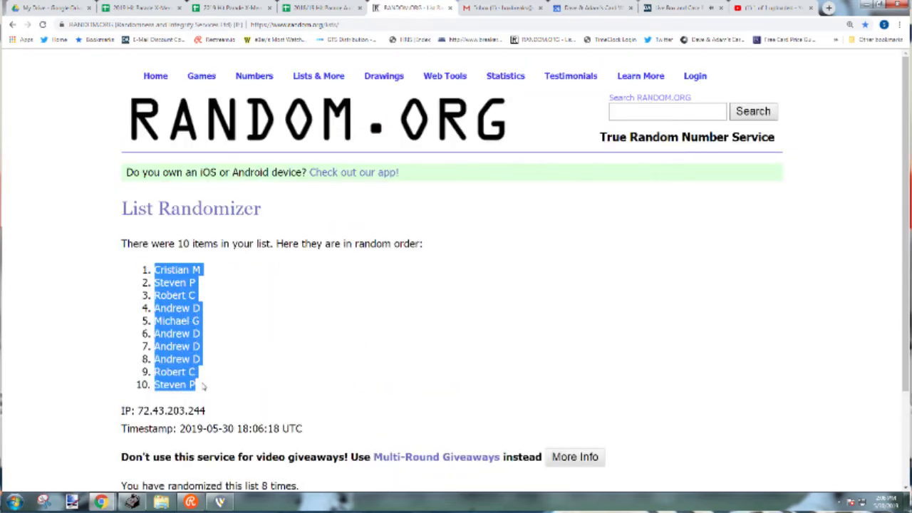
left_click(320, 9)
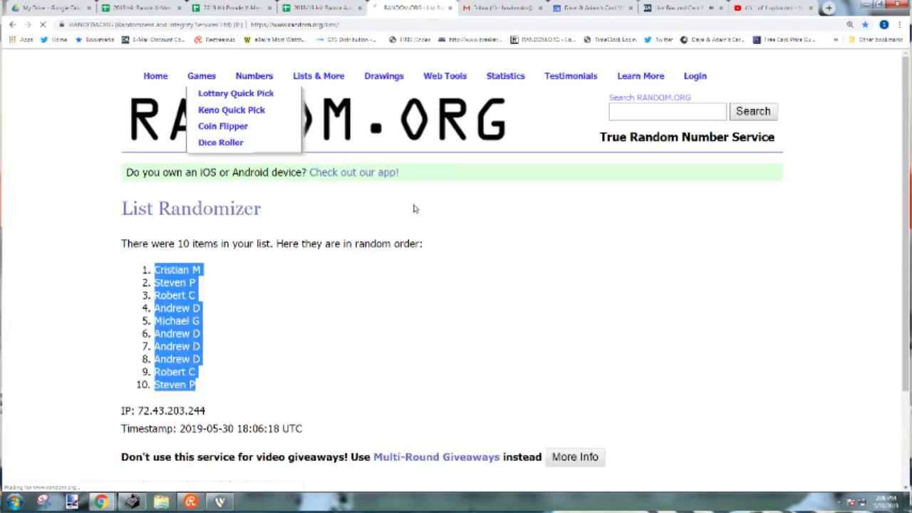
Step: Shuffle the ten player names several times, keeping the order from Nico Hischier to Mark Stone, and return to the sheet
left_click(220, 143)
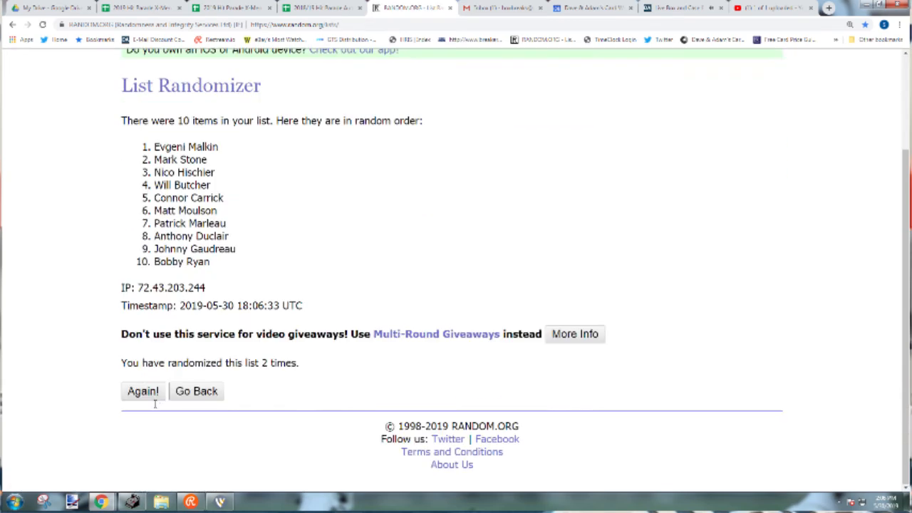
left_click(143, 391)
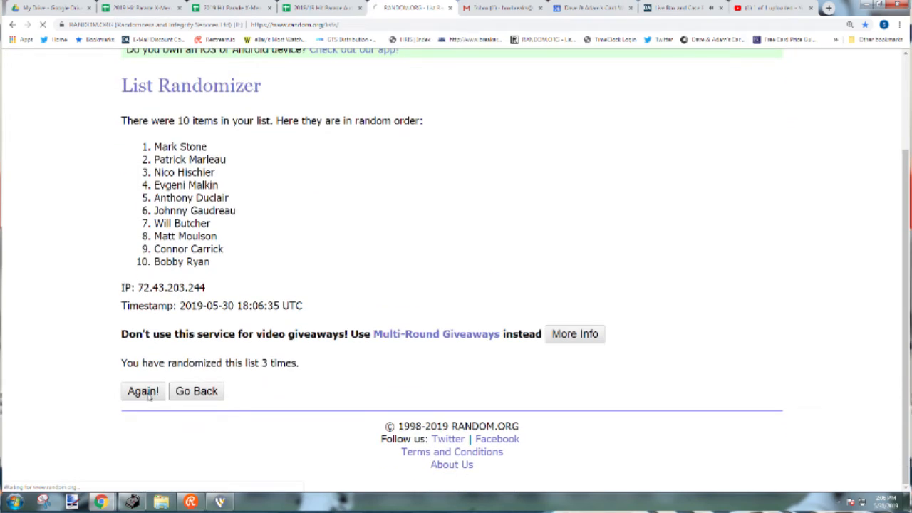
left_click(143, 390)
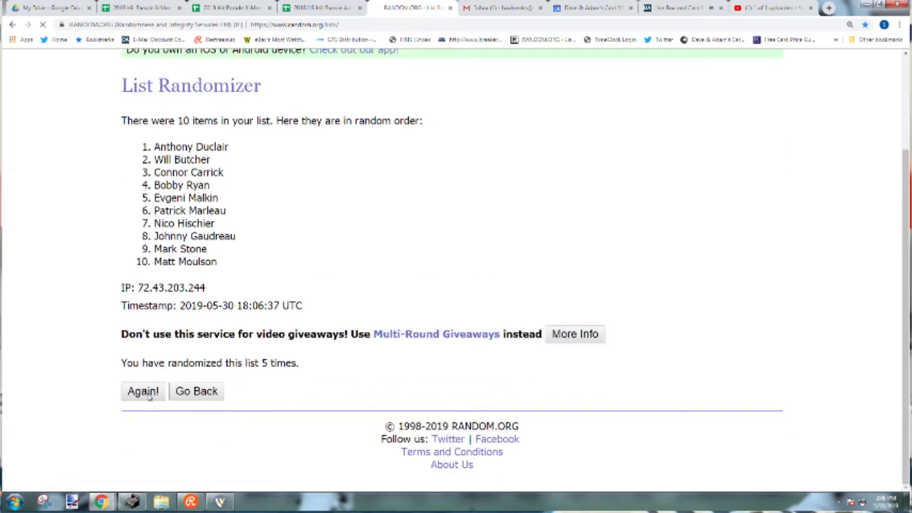
left_click(142, 390)
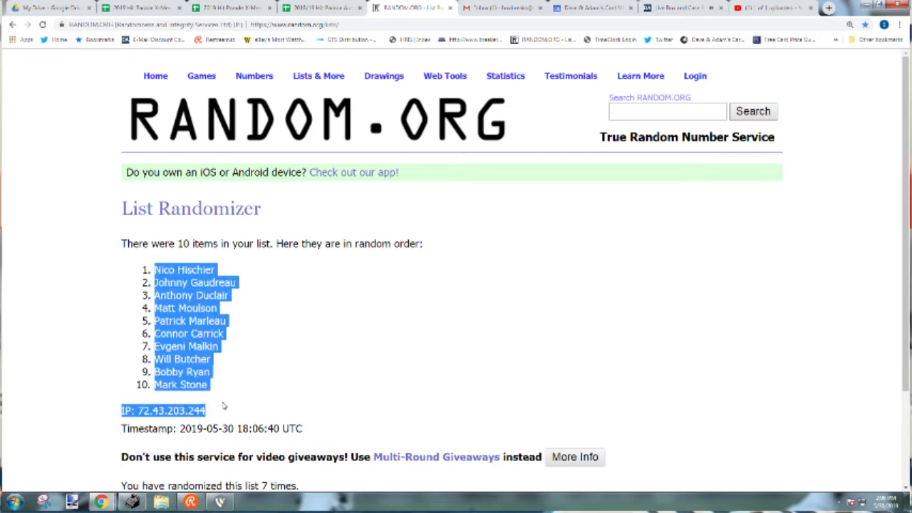
left_click(321, 9)
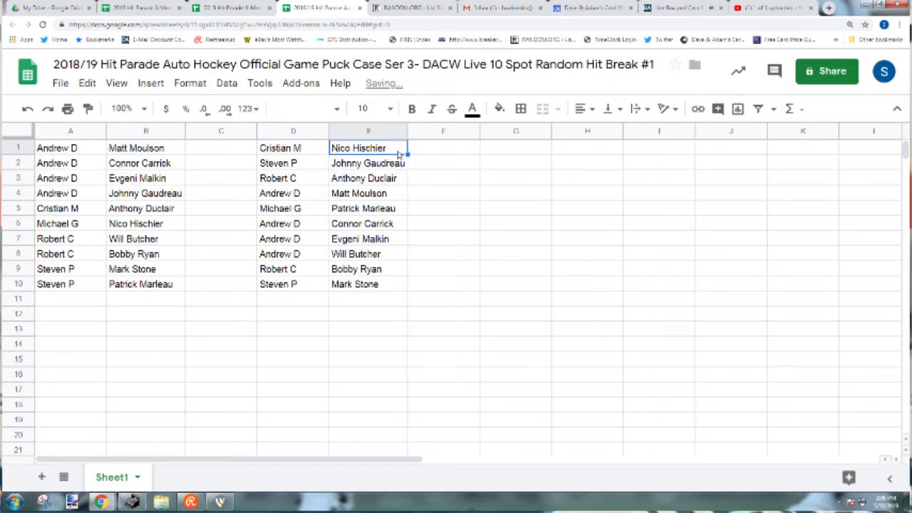
Step: Review the pairings in column E: Matt Moulson, Patrick Marleau, Connor Carrick, down to Steven P with Mark Stone
left_click(368, 178)
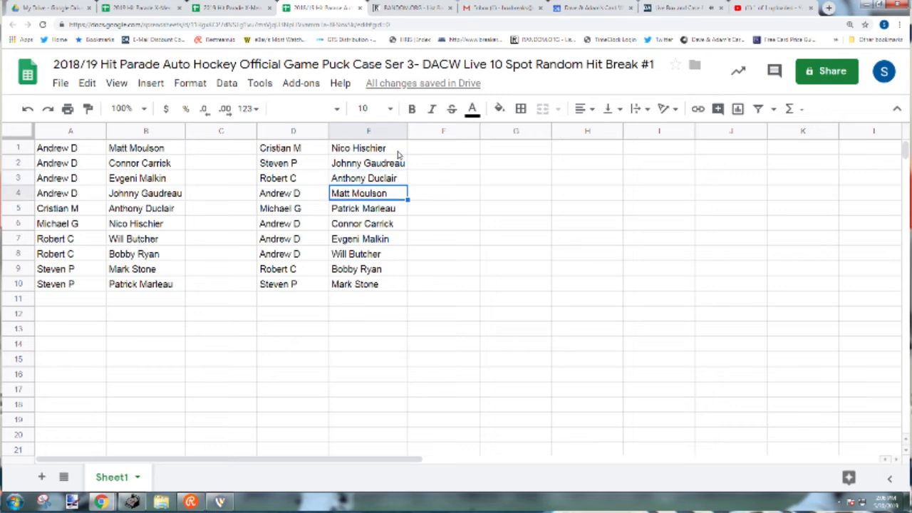
left_click(368, 208)
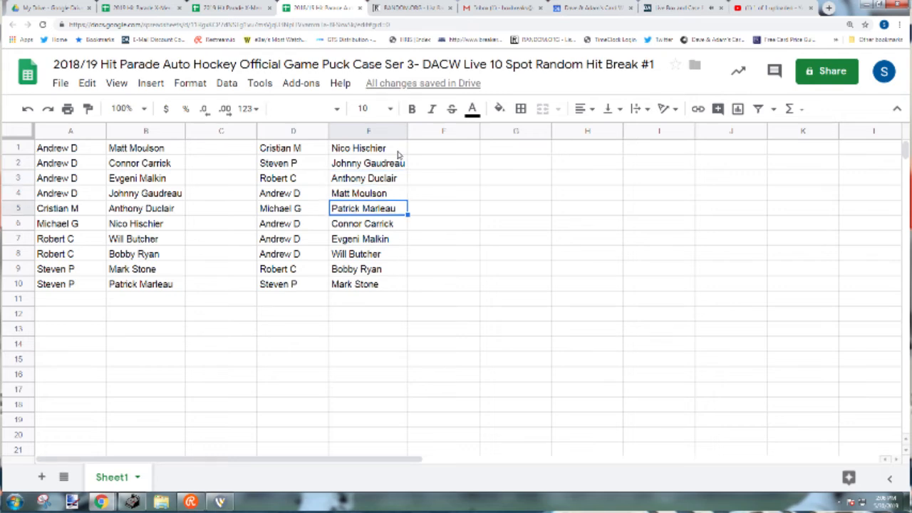
left_click(368, 222)
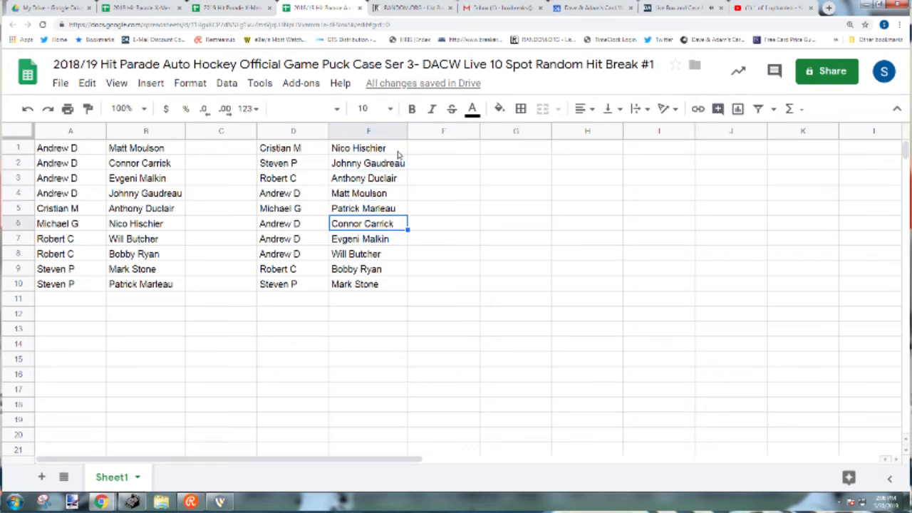
left_click(367, 253)
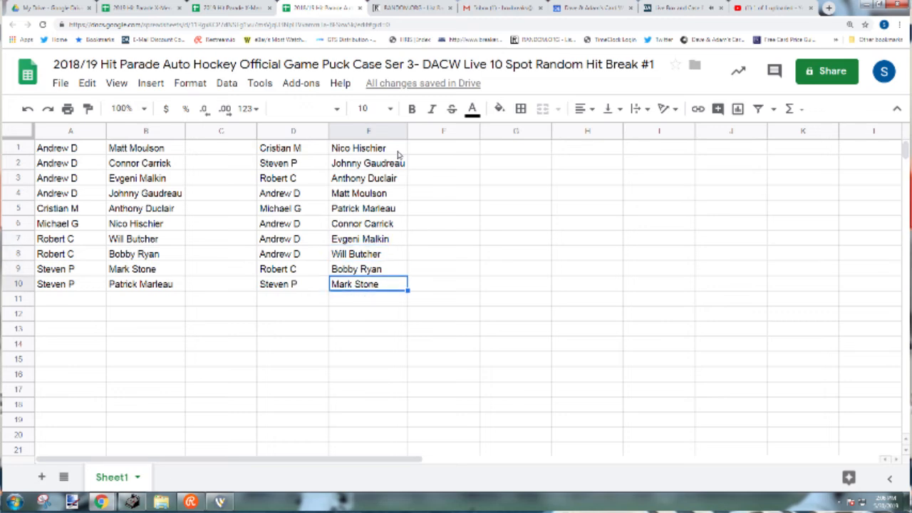
mouse_move(640, 162)
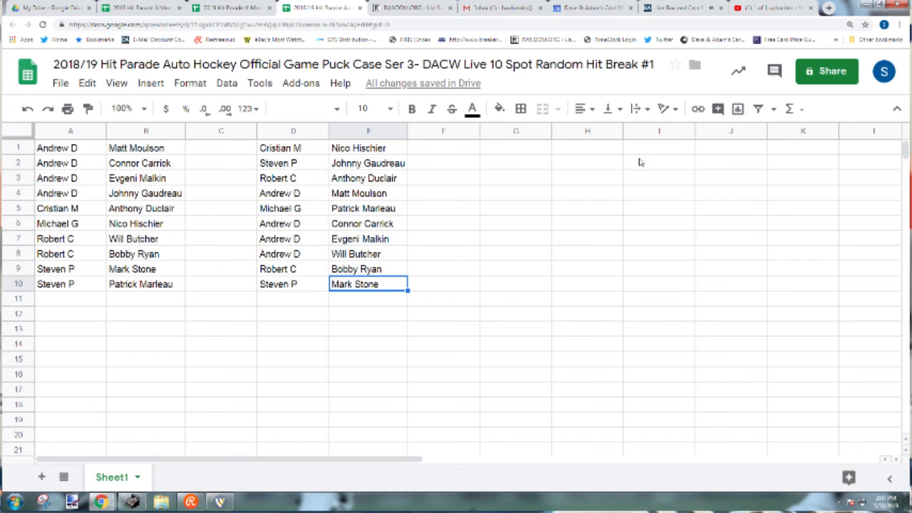